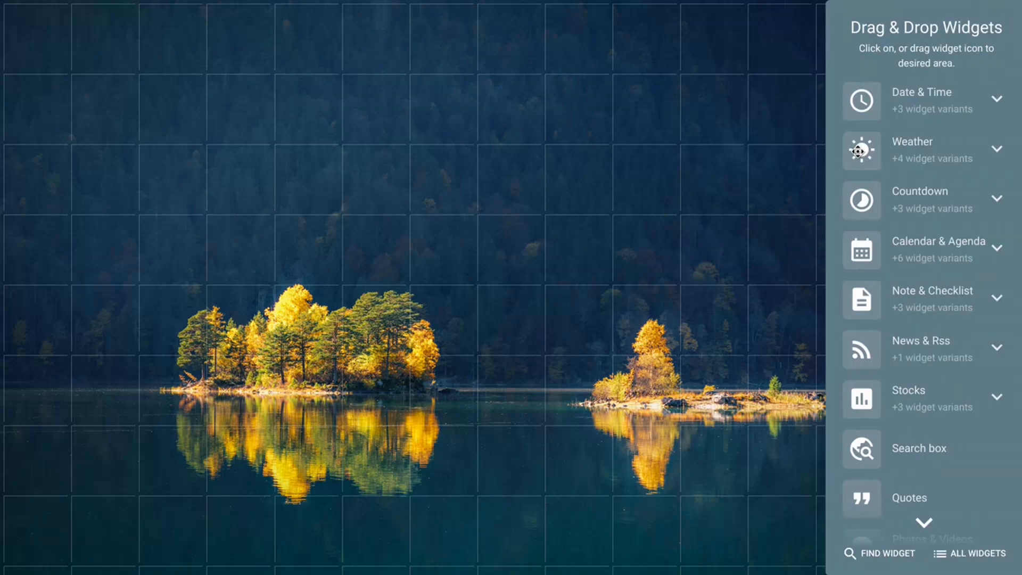
# Add the Weather and Date & Time widgets, then reopen the widget panel for more.
pyautogui.click(862, 150)
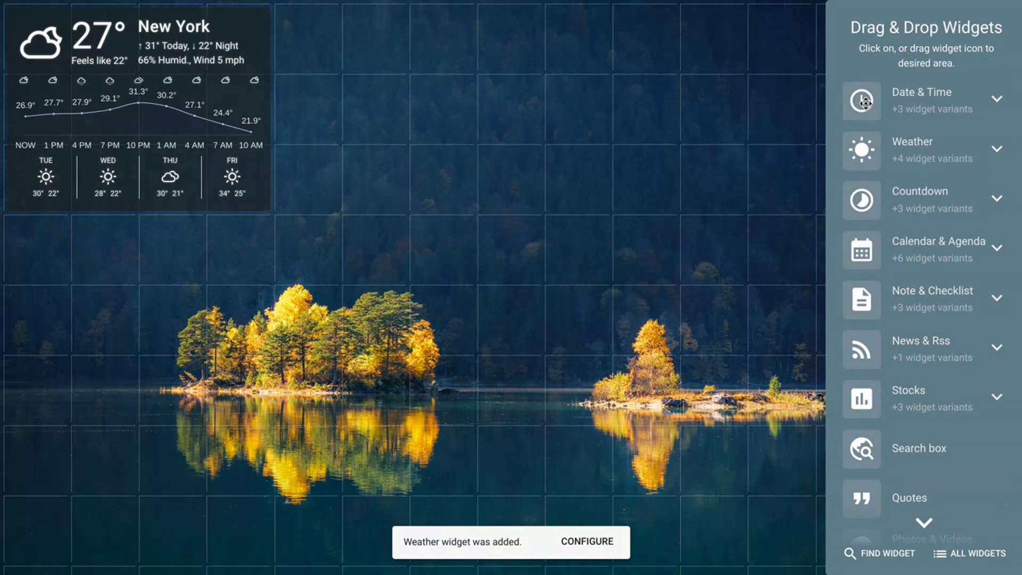
pyautogui.click(860, 101)
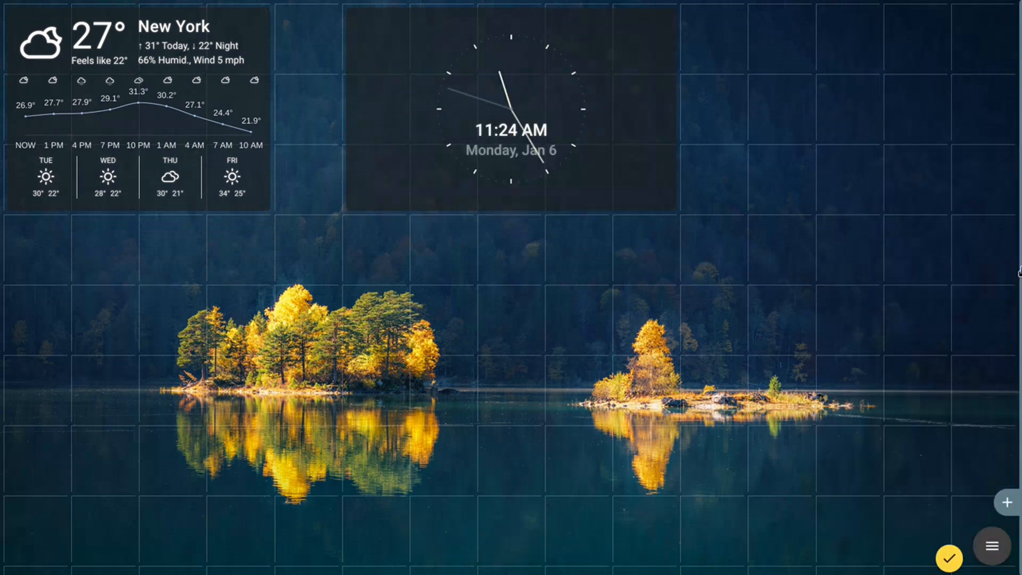
pyautogui.click(1001, 502)
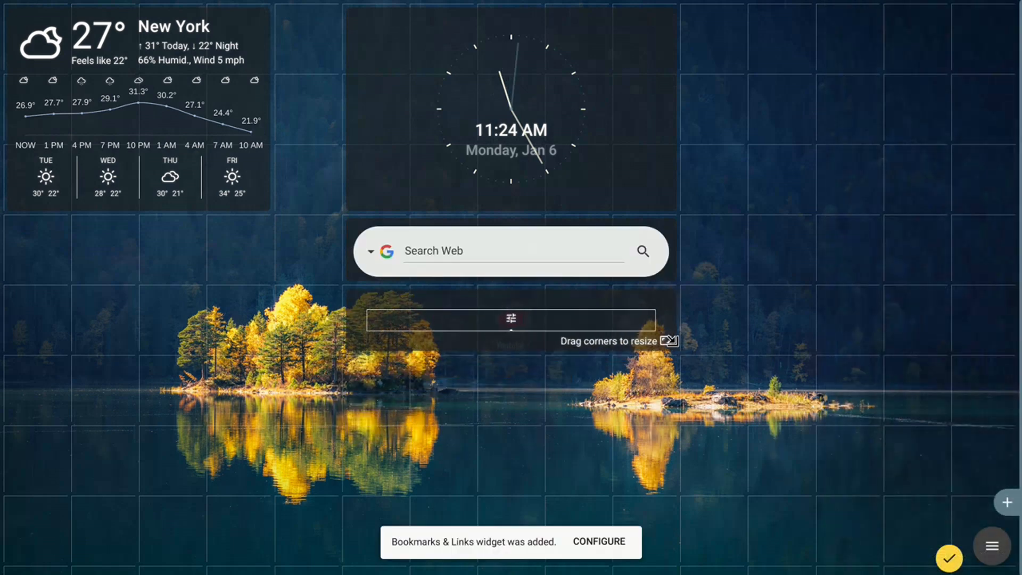
# Add Youtube, Instagram, mail, Netflix and X from the suggested sites to the links row.
pyautogui.click(597, 542)
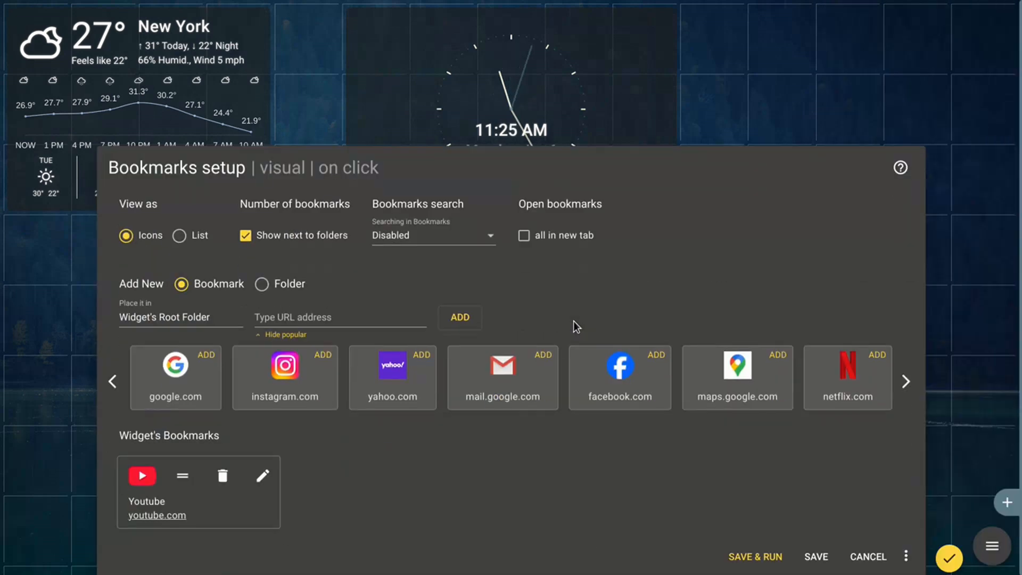
pyautogui.click(324, 355)
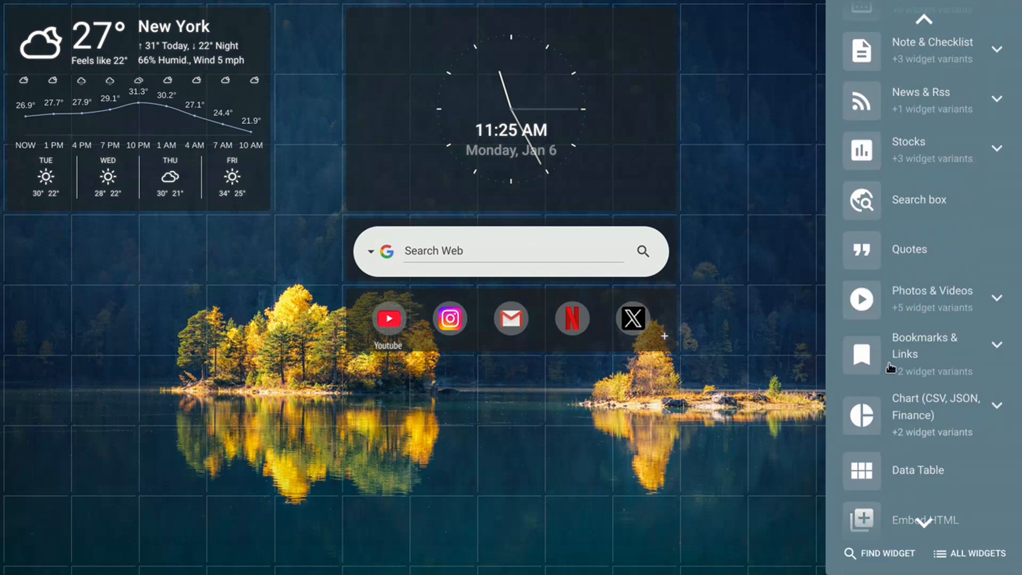
# Add a Quotes widget and replace its font size in the appearance settings.
pyautogui.click(909, 248)
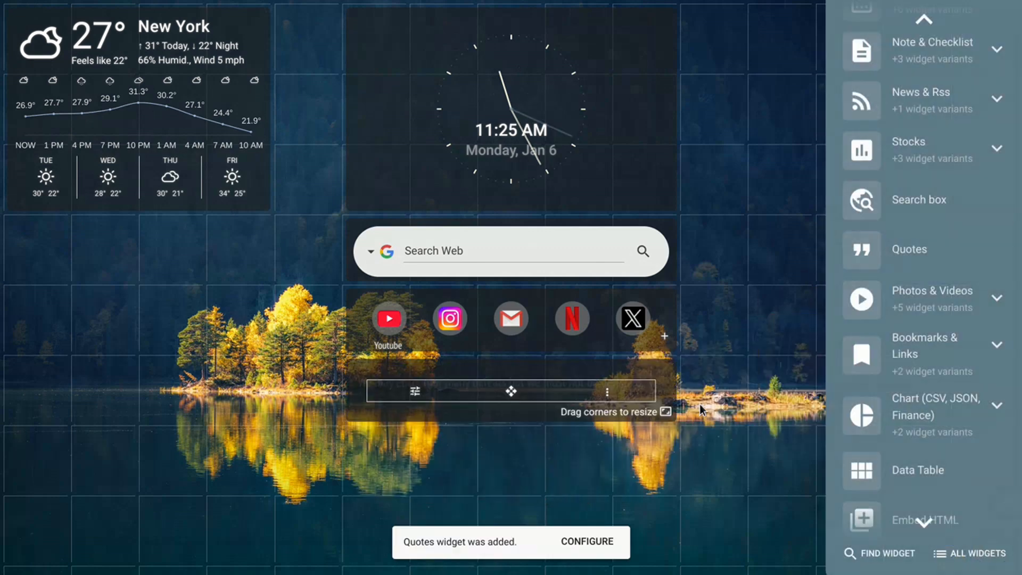
pyautogui.click(585, 541)
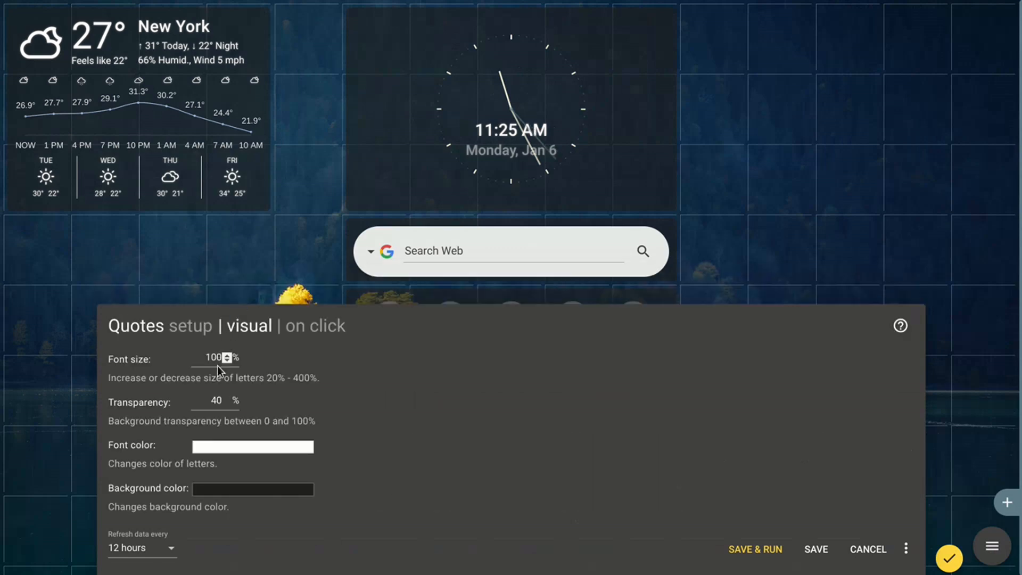
pyautogui.tripleClick(212, 358)
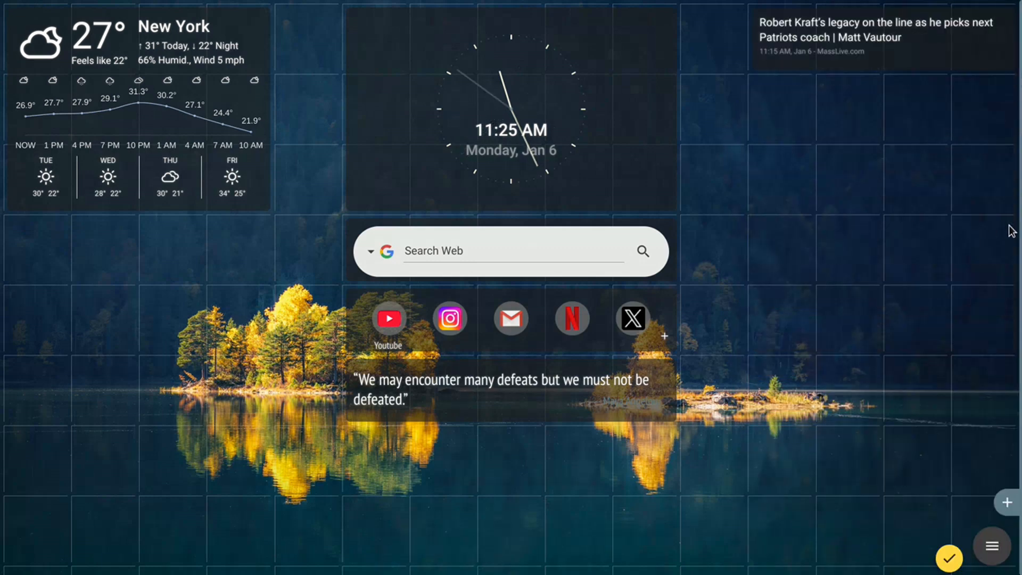
# Add the Stocks, Countdown, Note & Checklist and January 2025 Calendar widgets.
pyautogui.click(1007, 503)
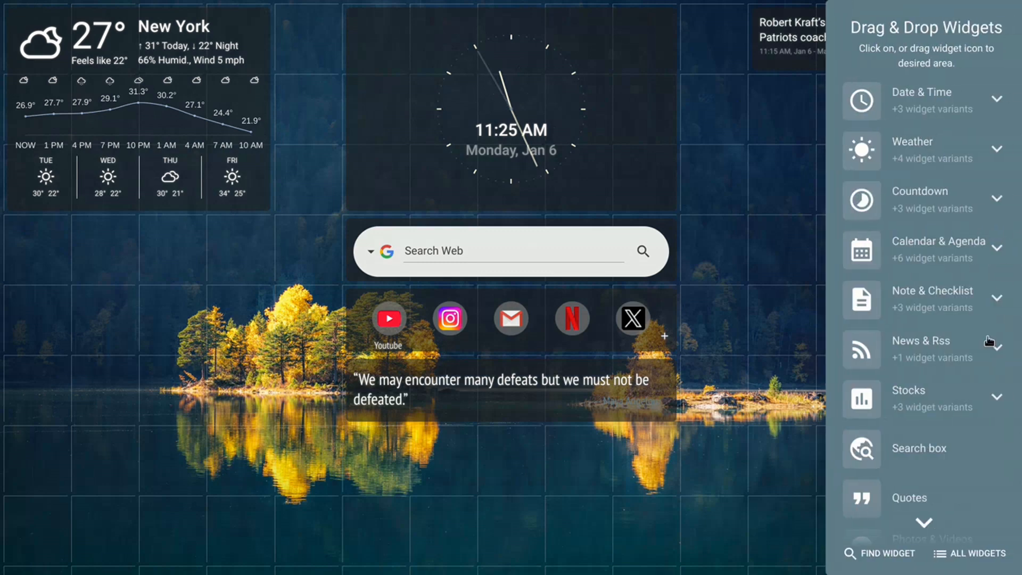
pyautogui.click(926, 250)
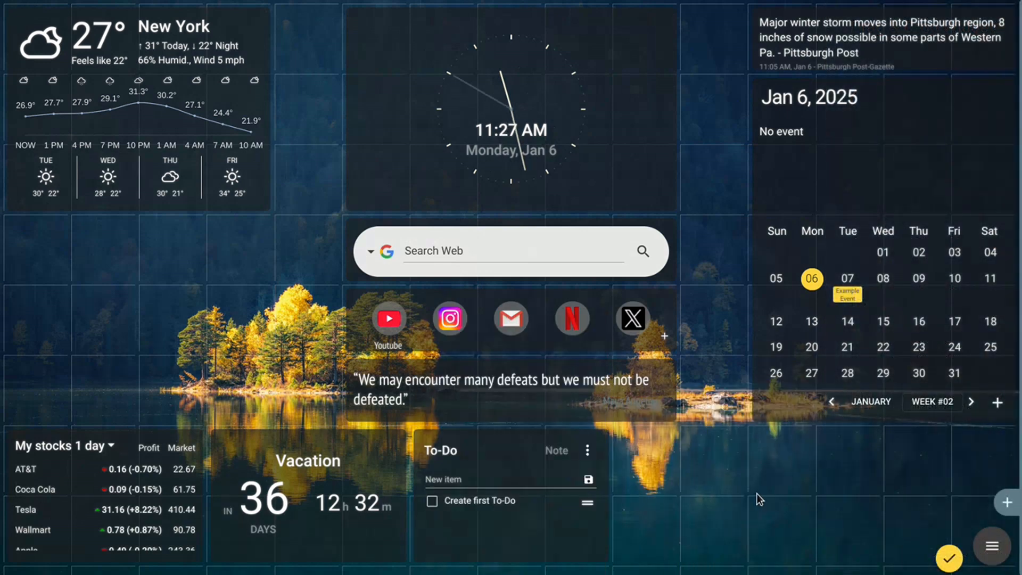
# Add a CSV Chart widget showing the Global Air Temperature Anomaly line chart.
pyautogui.click(1006, 502)
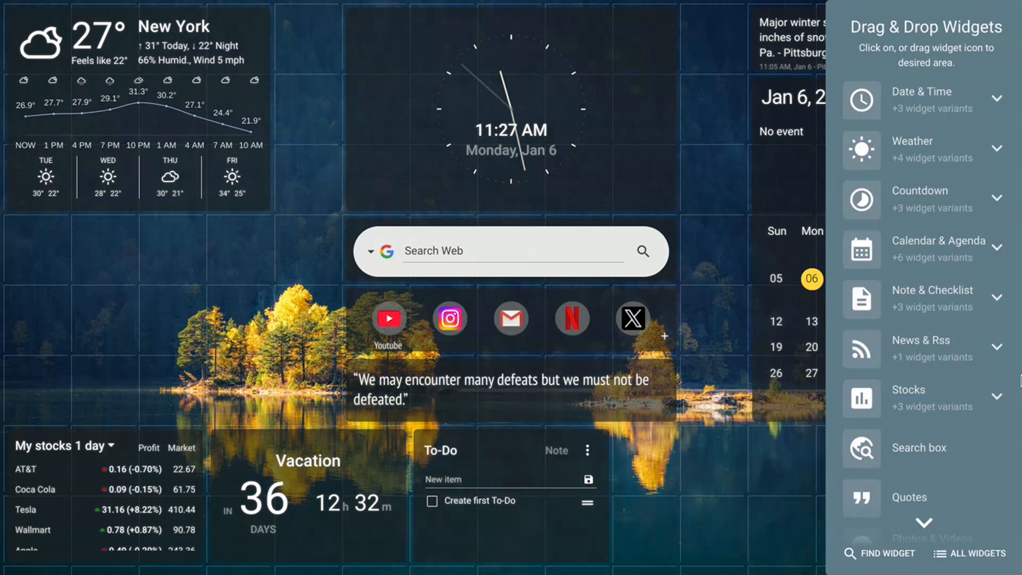
pyautogui.scroll(-3)
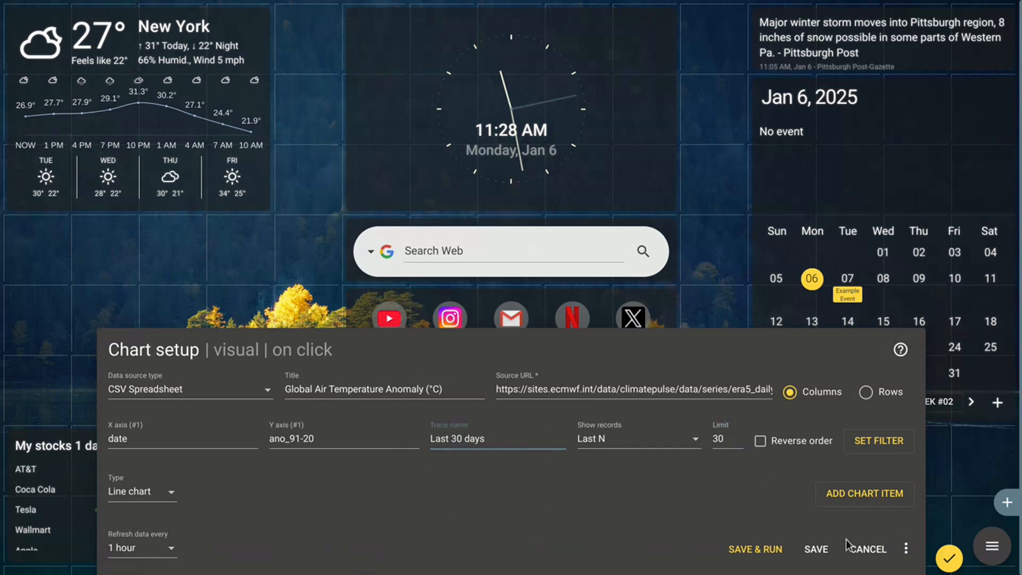
pyautogui.click(755, 549)
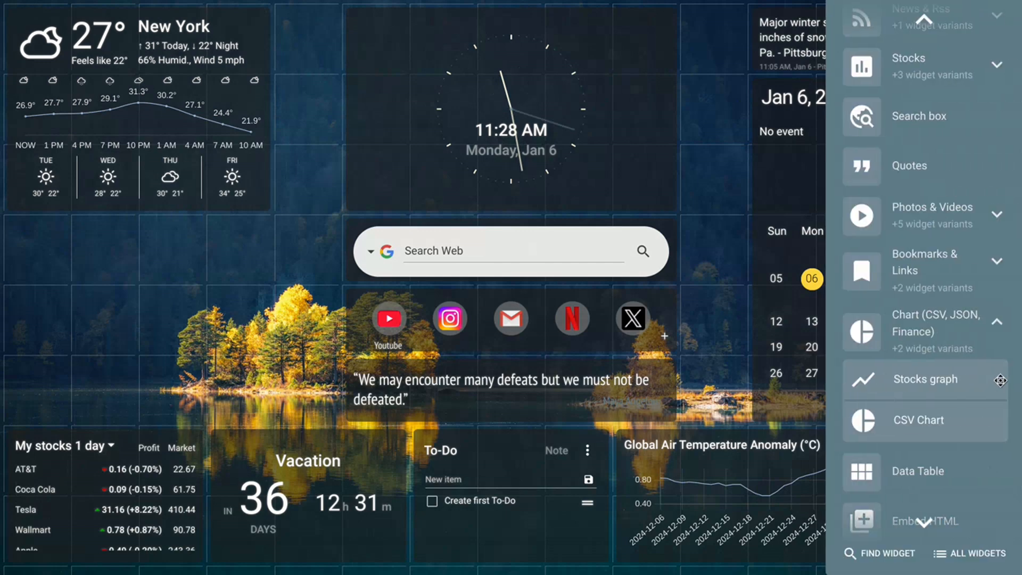
# Add a Data Aggregate widget filtered to 2025, labelled Temperature Anomaly 2025.
pyautogui.scroll(-3)
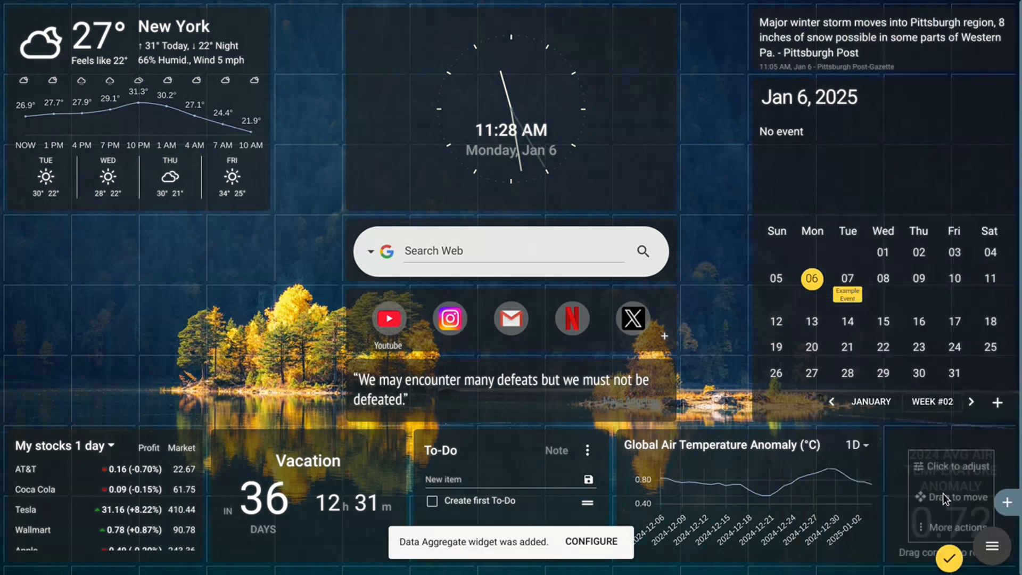
pyautogui.click(591, 541)
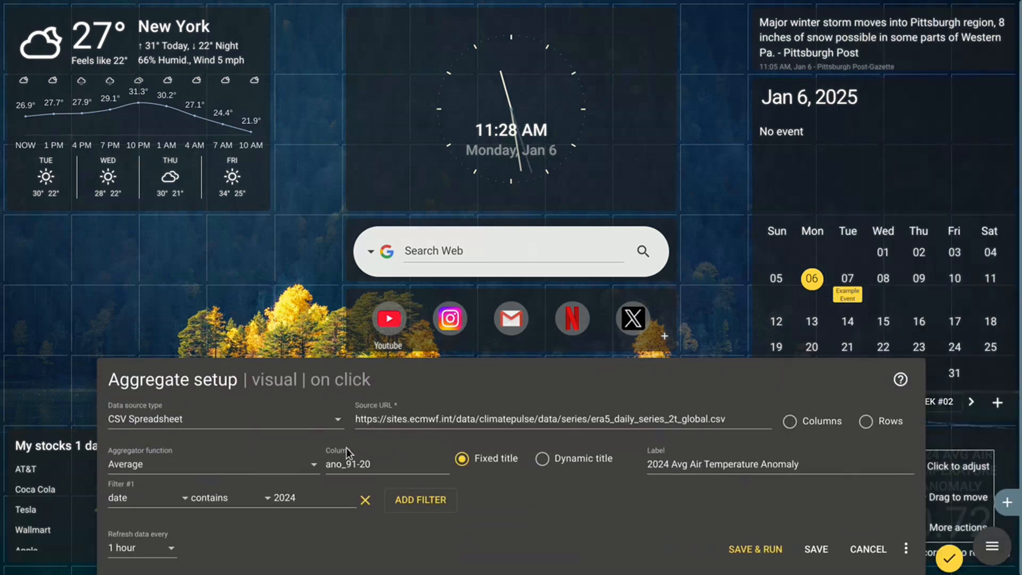
pyautogui.click(664, 464)
pyautogui.write(' 2025')
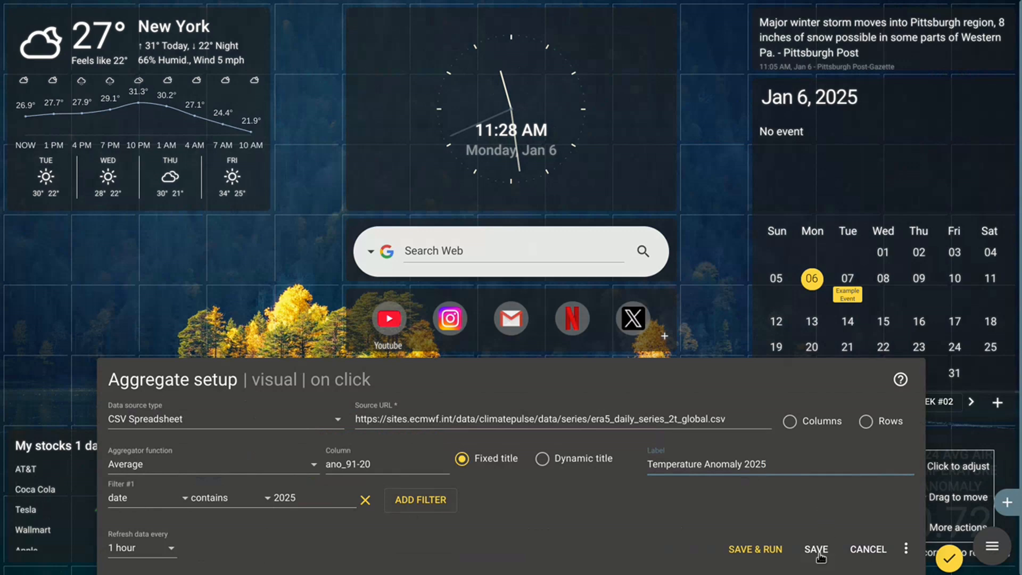
pyautogui.click(816, 550)
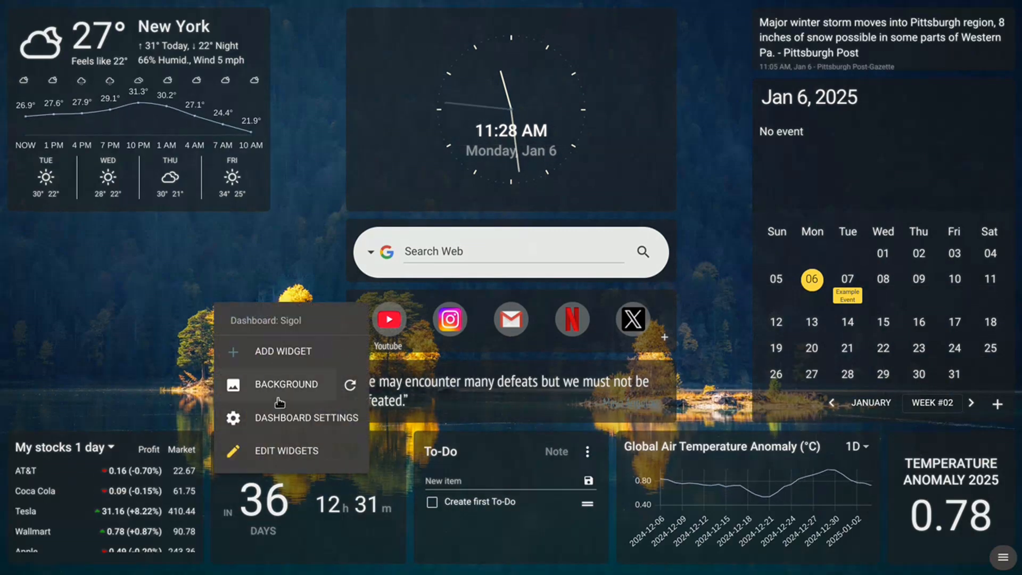
# Set the dashboard's default widget transparency to 100.
pyautogui.click(291, 418)
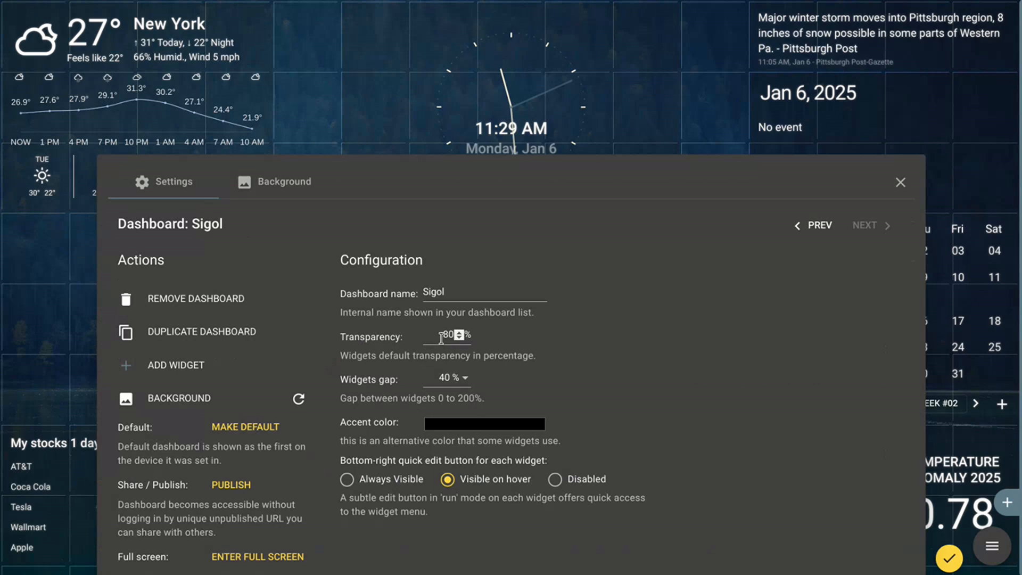
pyautogui.click(461, 334)
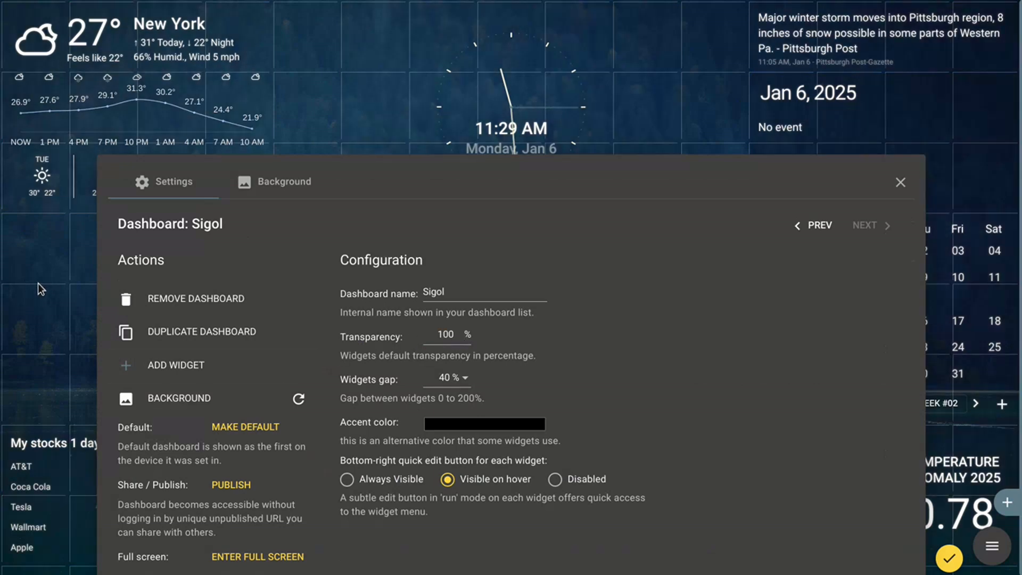
pyautogui.click(901, 182)
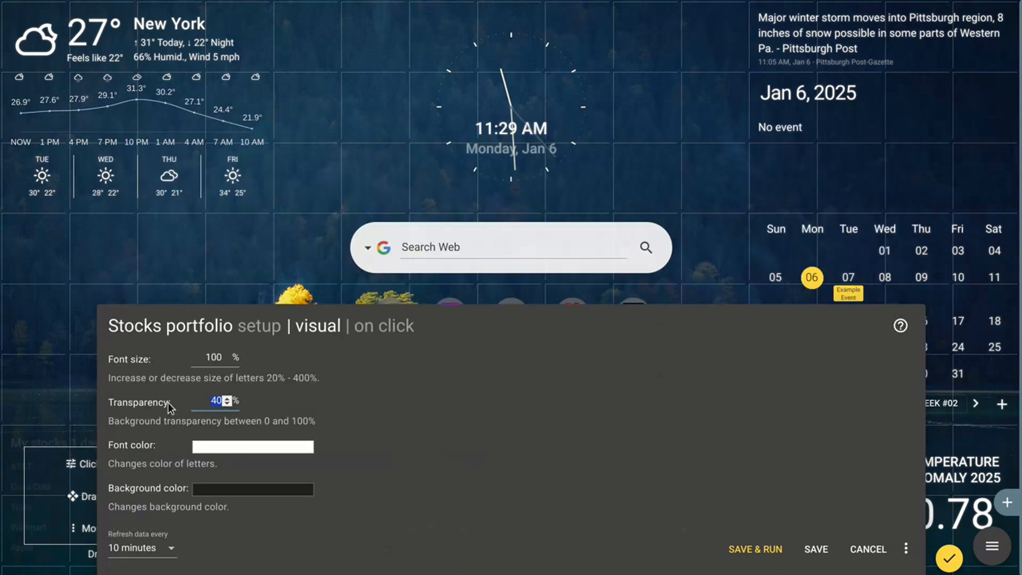
# Raise the stocks and aggregate widgets' own background transparency and save each.
pyautogui.click(228, 398)
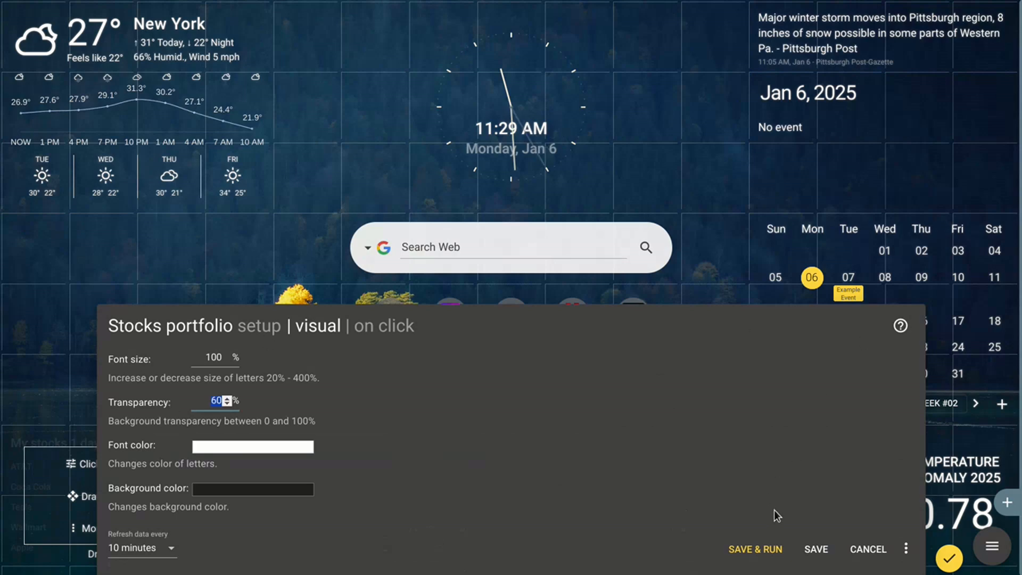
pyautogui.click(868, 550)
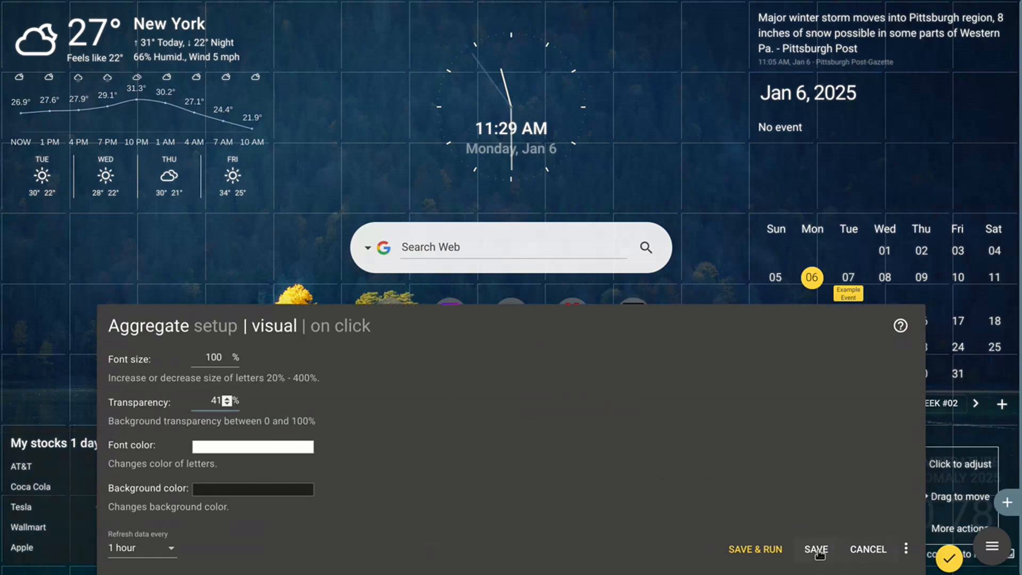
pyautogui.click(815, 550)
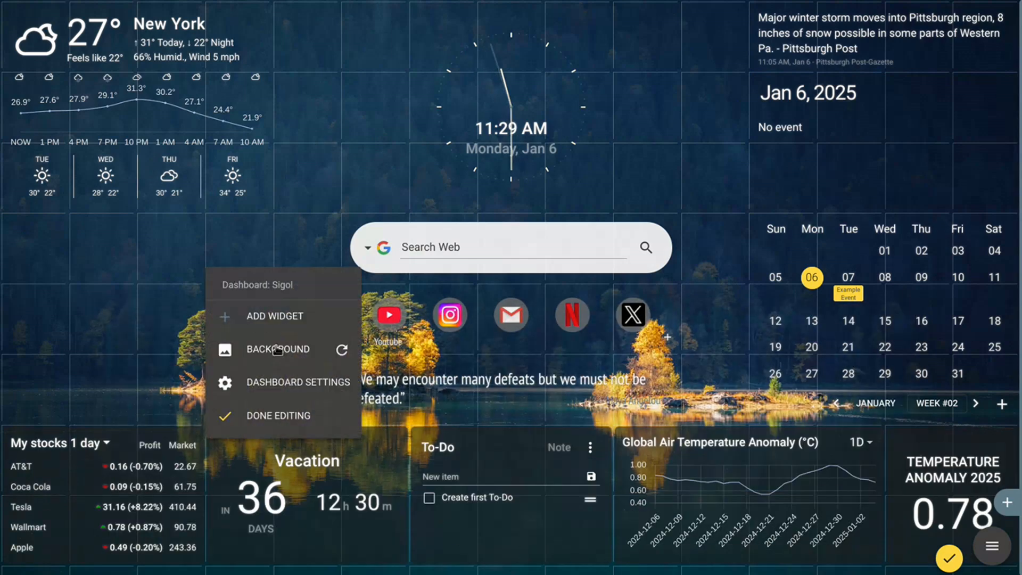
# Set the gap between widgets to zero in Dashboard Settings.
pyautogui.click(298, 382)
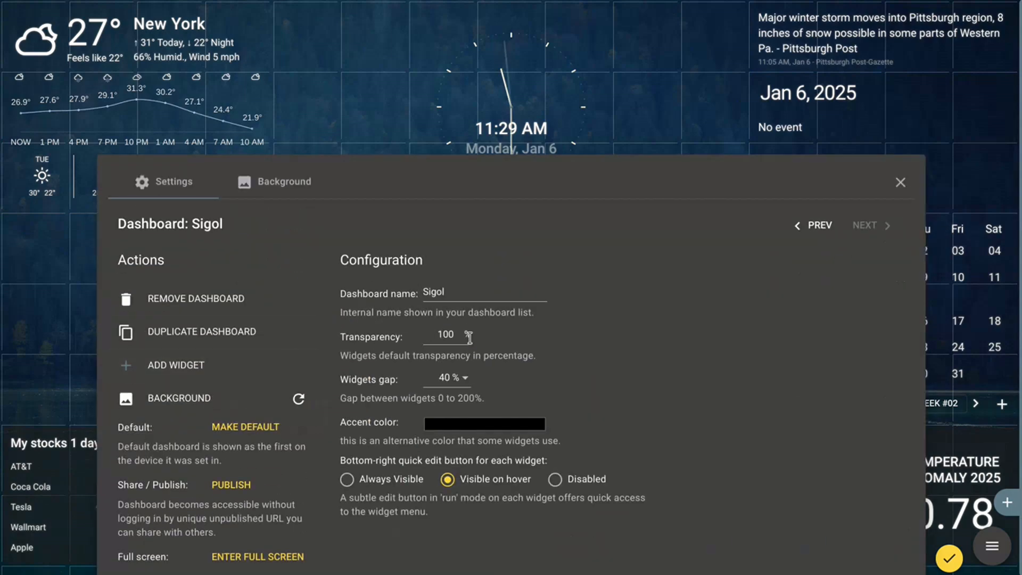
pyautogui.click(448, 335)
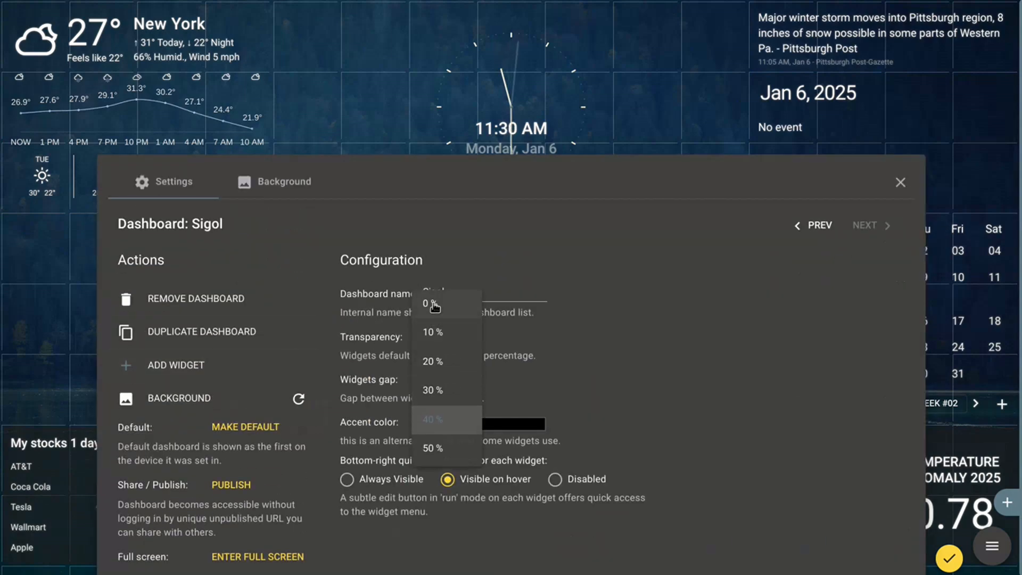
pyautogui.click(901, 182)
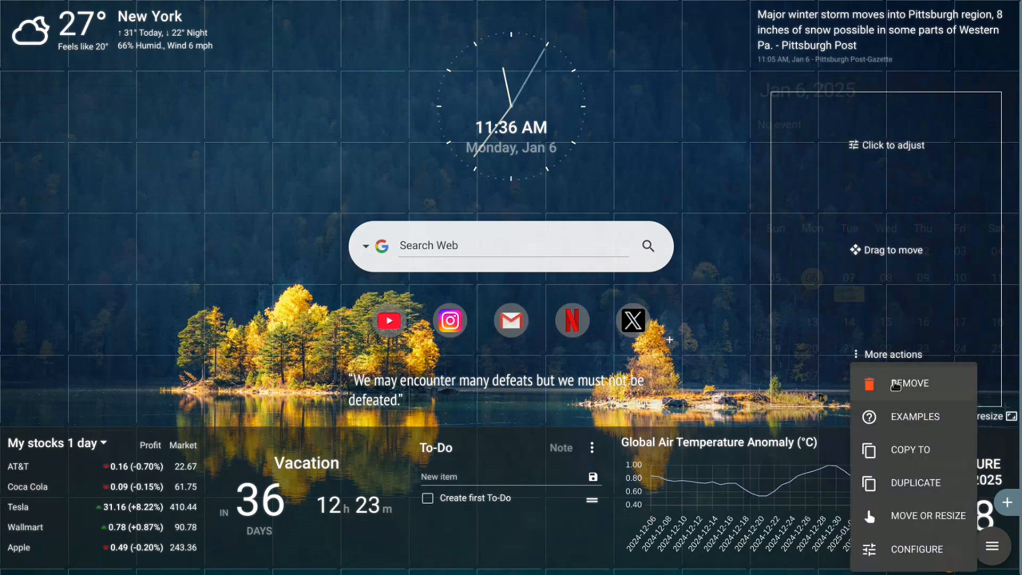
# Remove the calendar widget and add 1x1 Shortcut icons along the left edge.
pyautogui.click(911, 384)
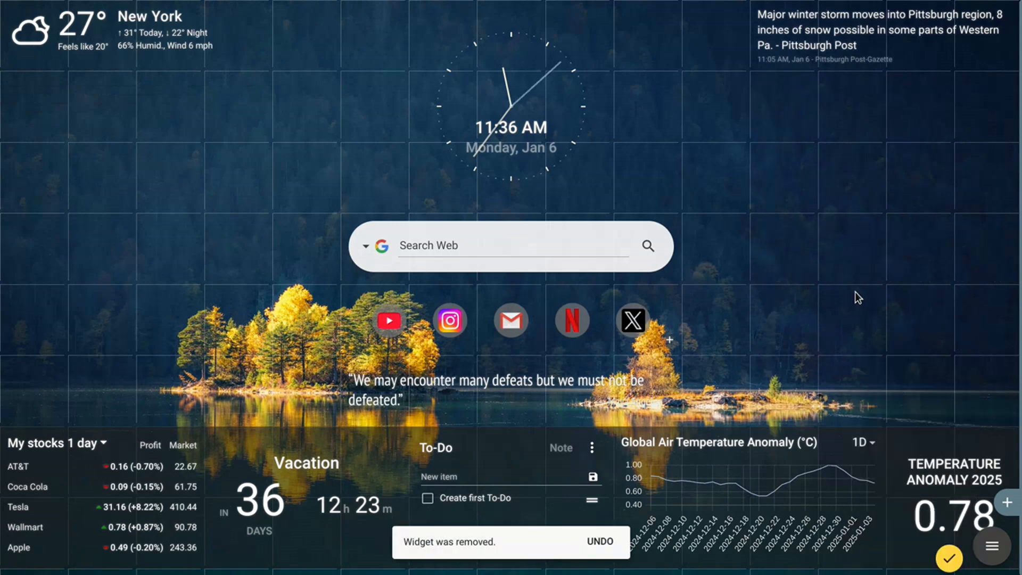
pyautogui.moveTo(640, 356)
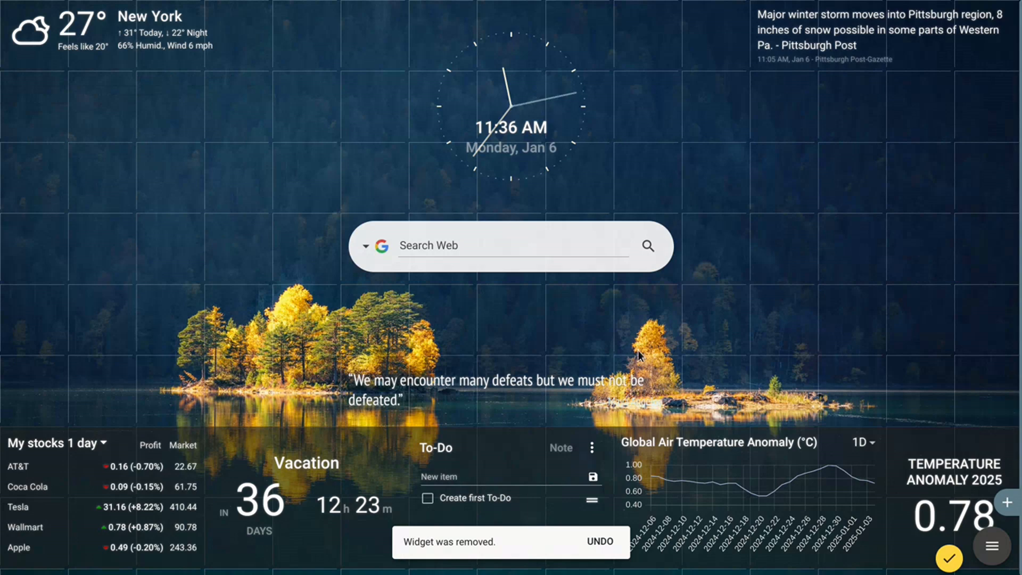
pyautogui.moveTo(556, 462)
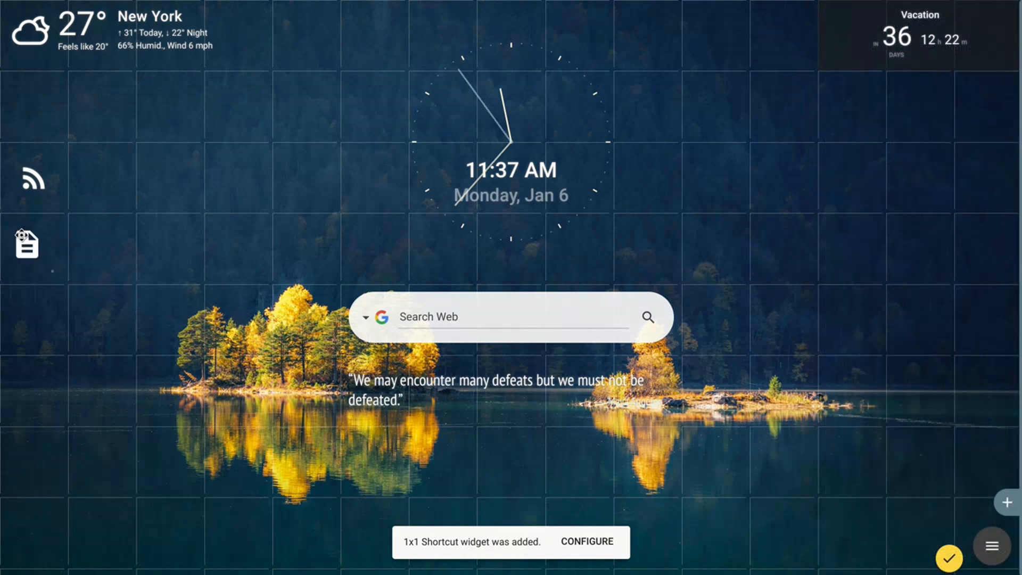
pyautogui.click(1007, 503)
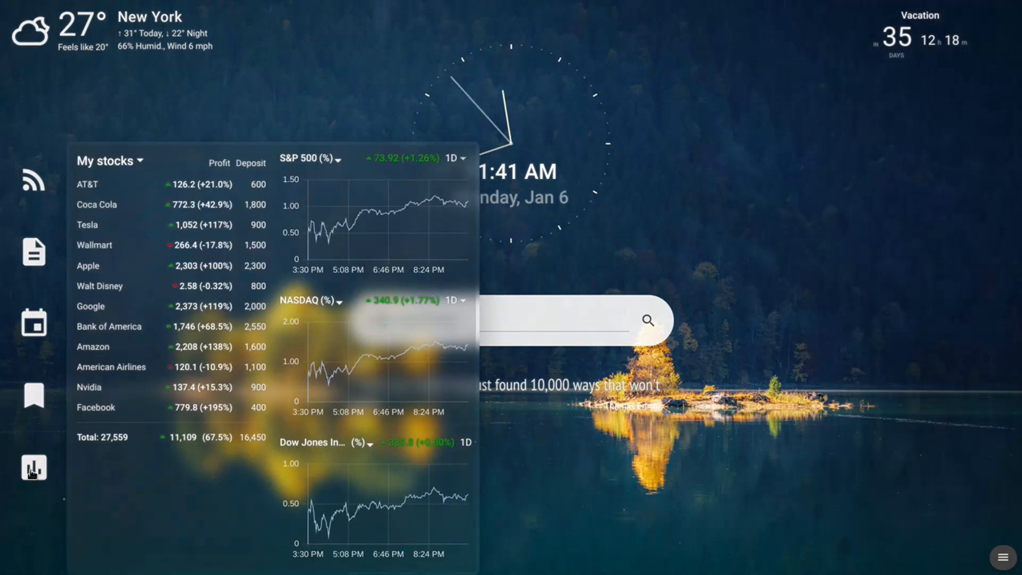
pyautogui.click(33, 468)
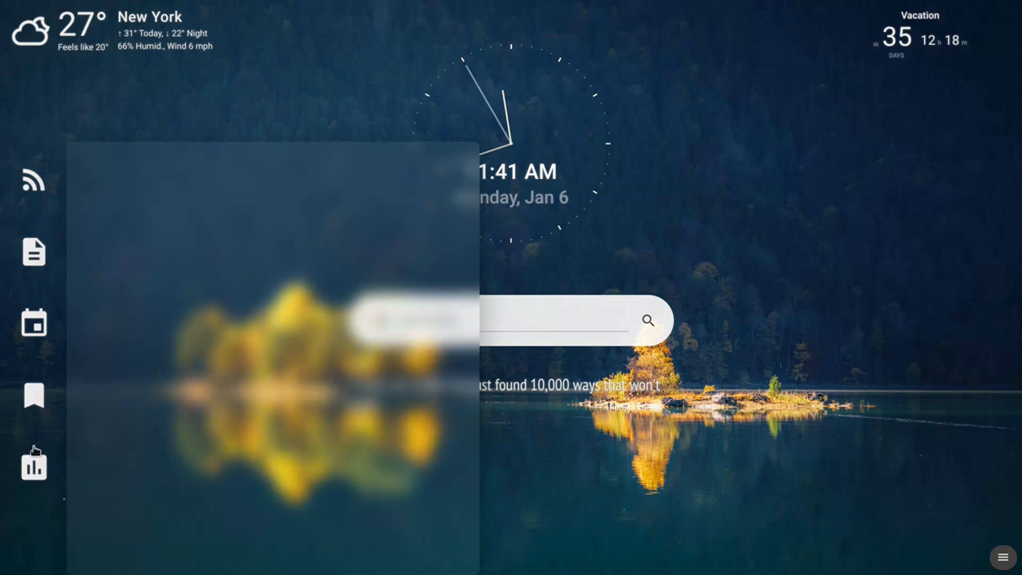
pyautogui.click(33, 396)
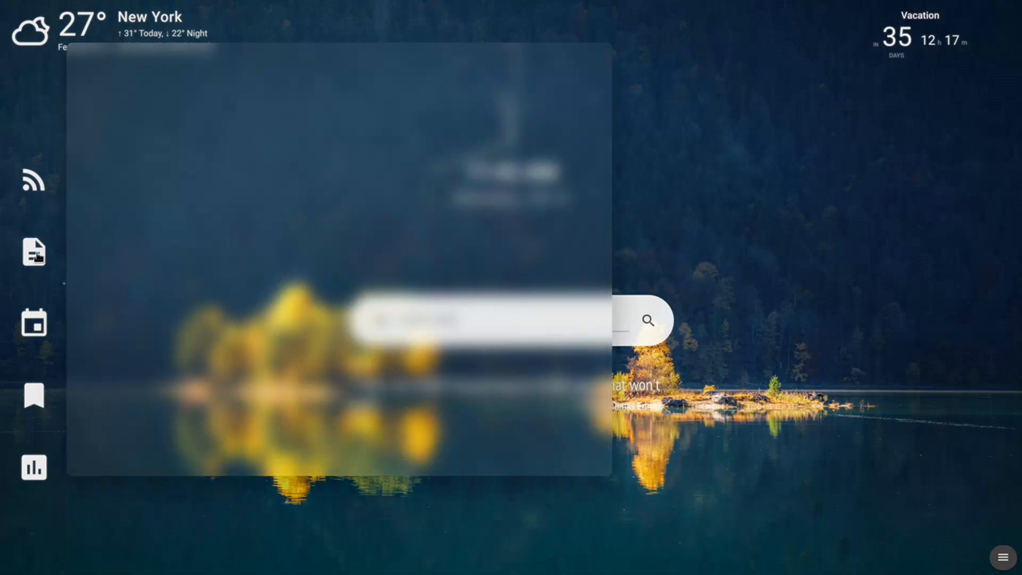
pyautogui.click(33, 181)
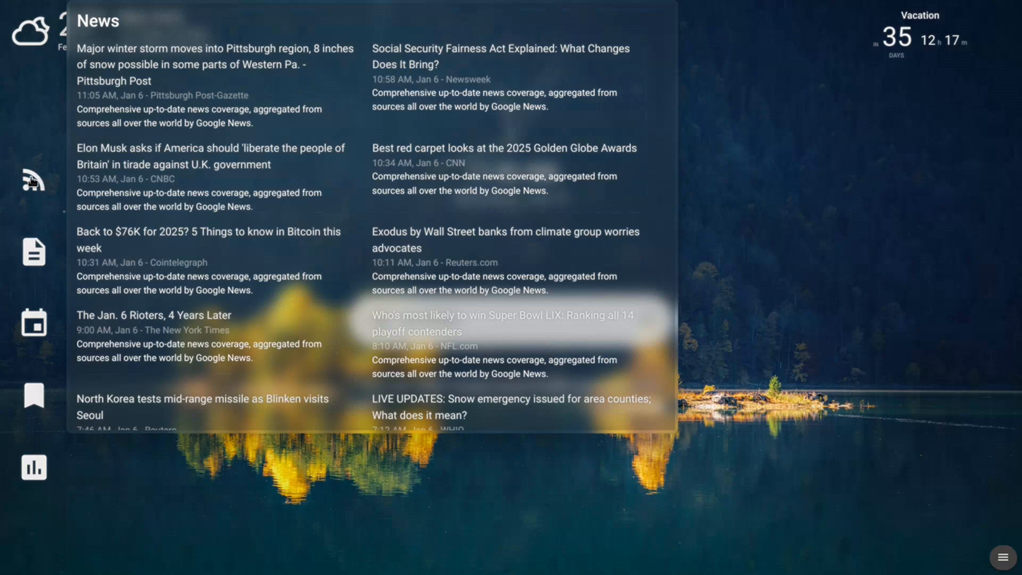
pyautogui.click(33, 181)
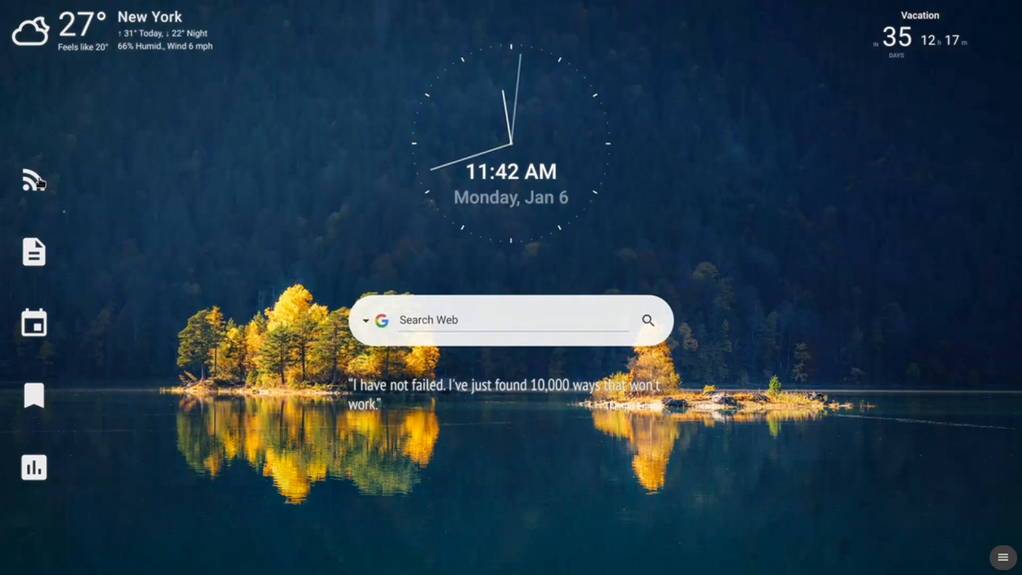